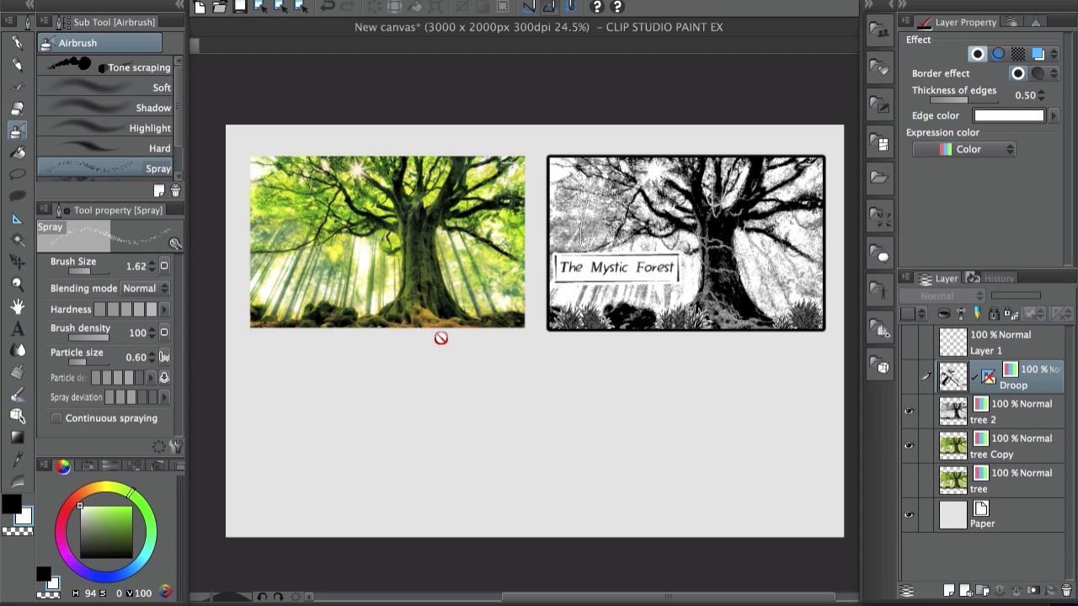
mouse_move(364, 310)
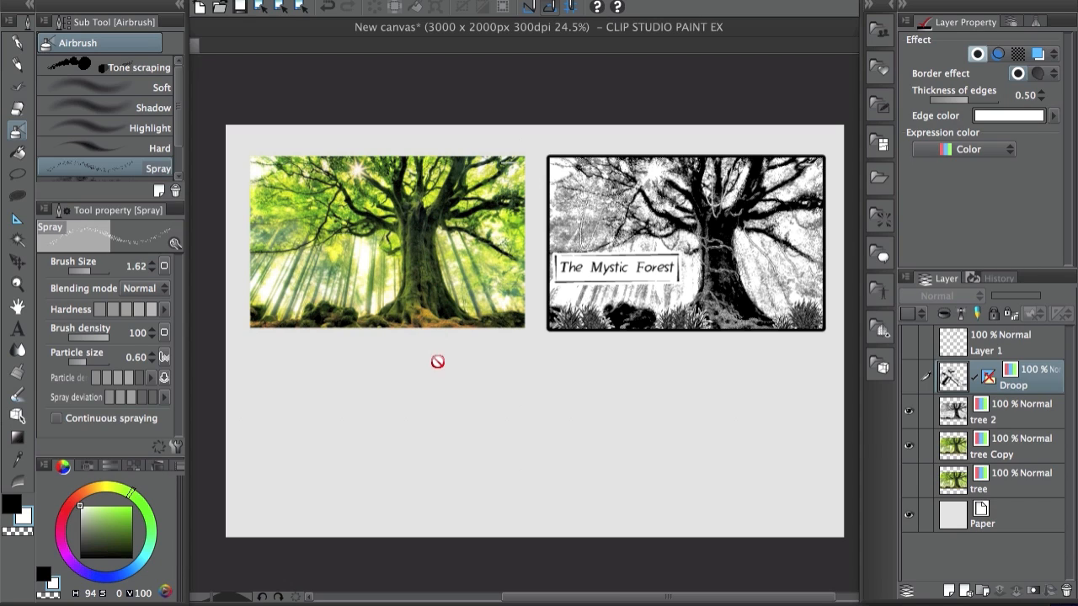
mouse_move(712, 376)
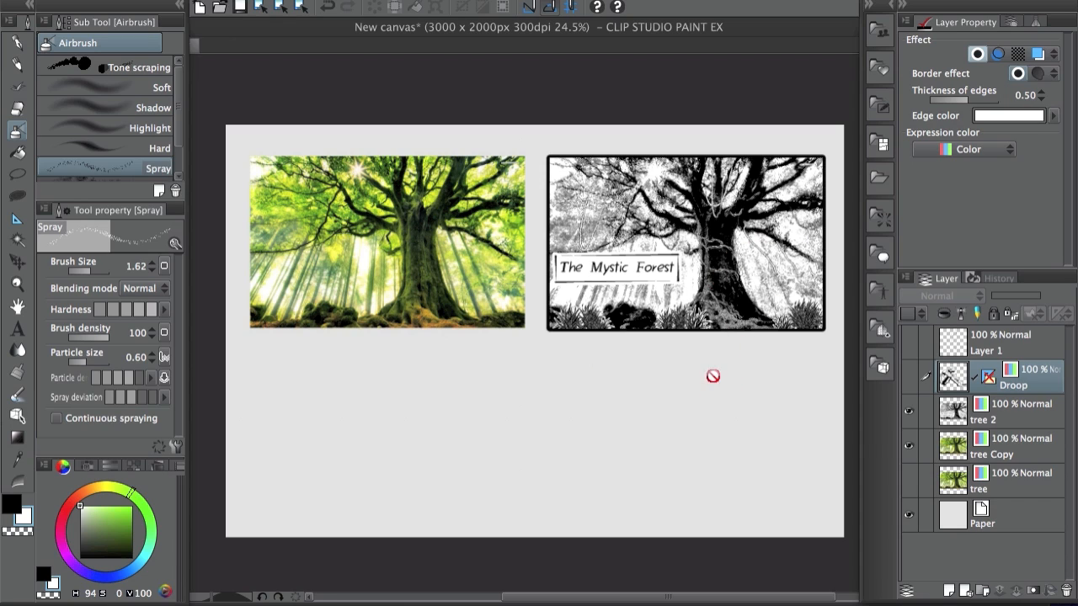
mouse_move(708, 381)
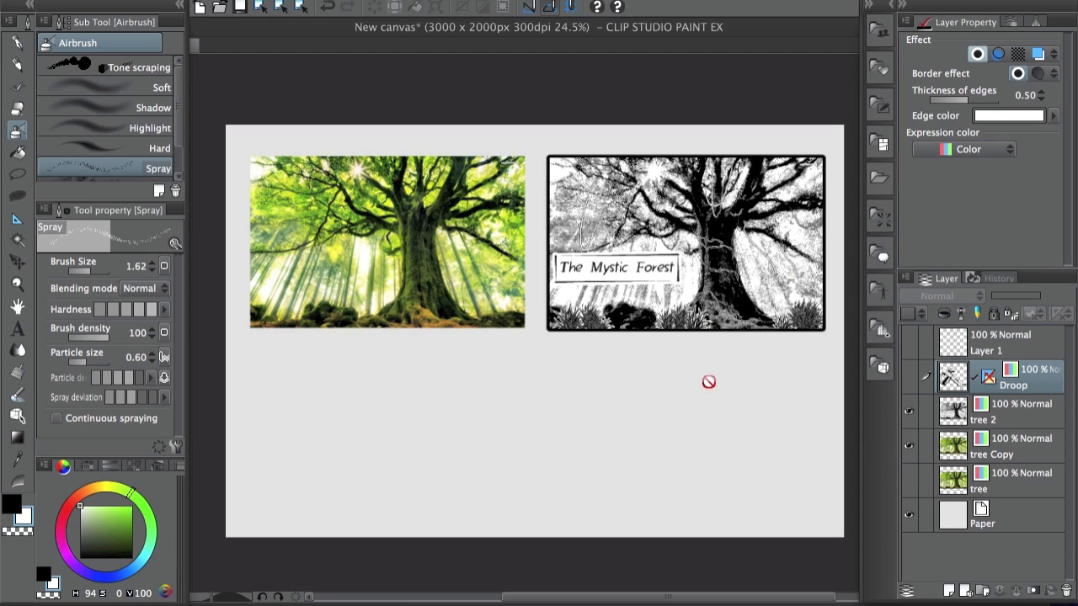
mouse_move(669, 337)
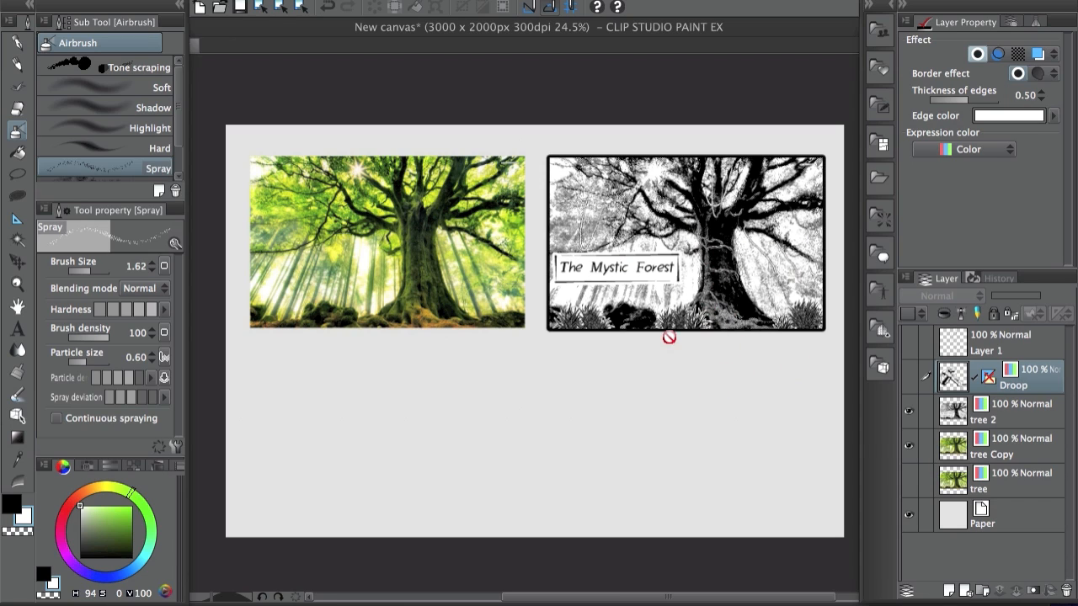
mouse_move(700, 231)
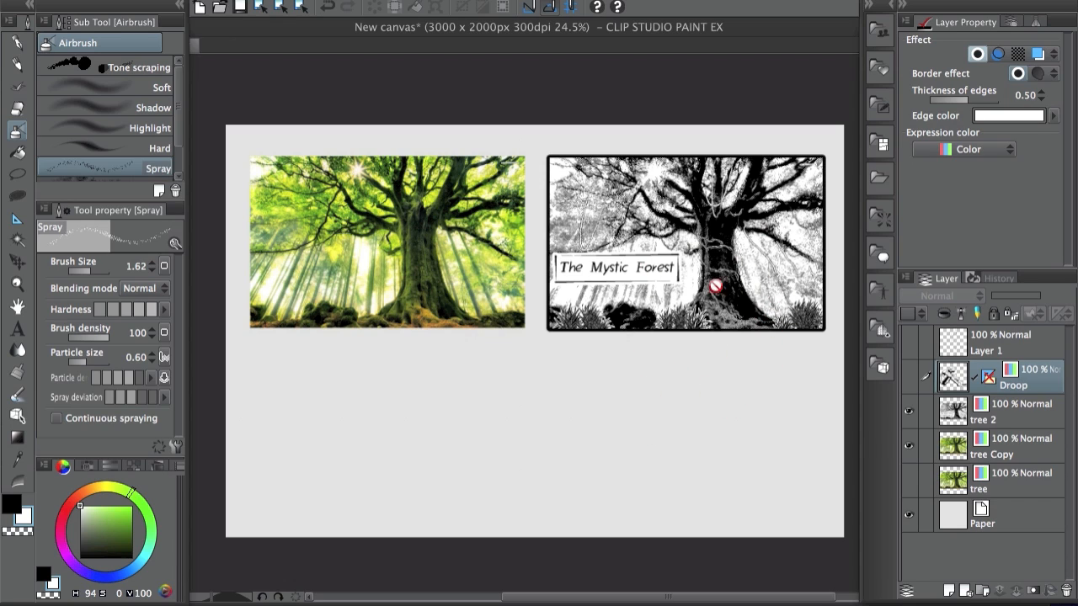
mouse_move(771, 273)
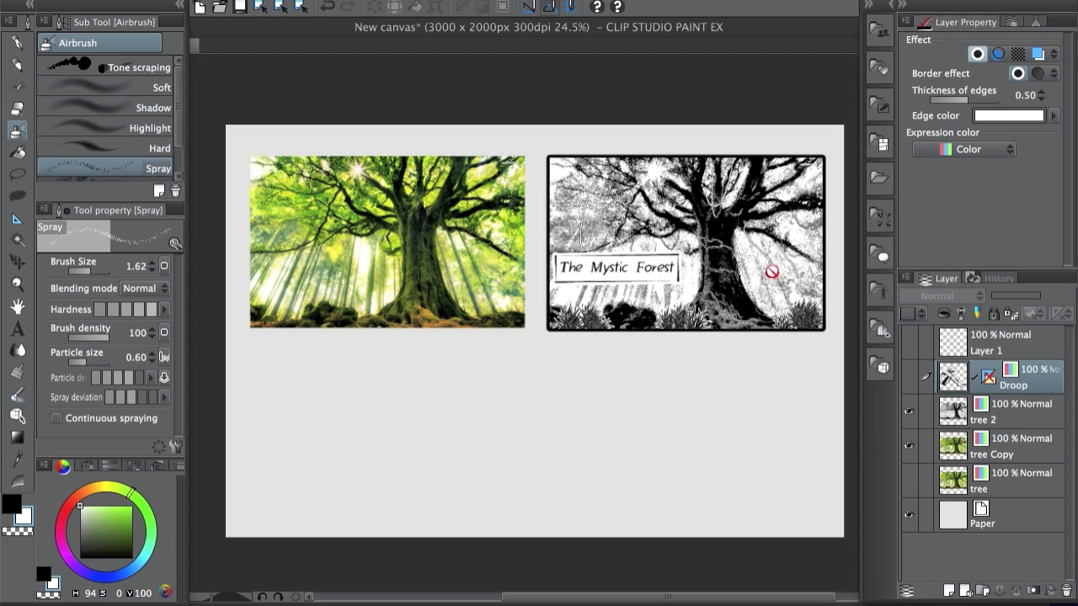
mouse_move(596, 286)
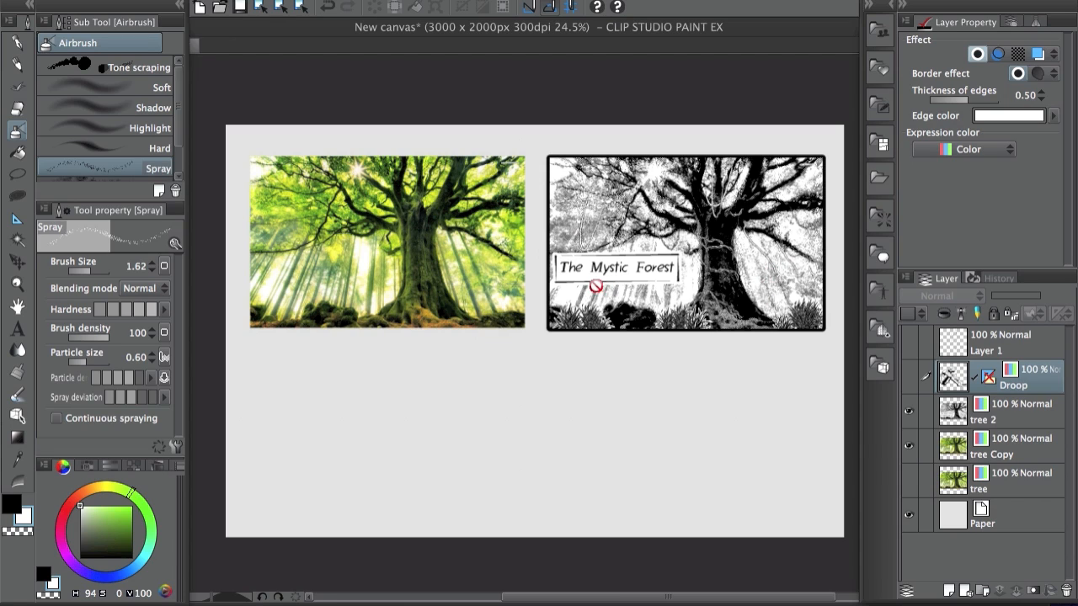
mouse_move(758, 278)
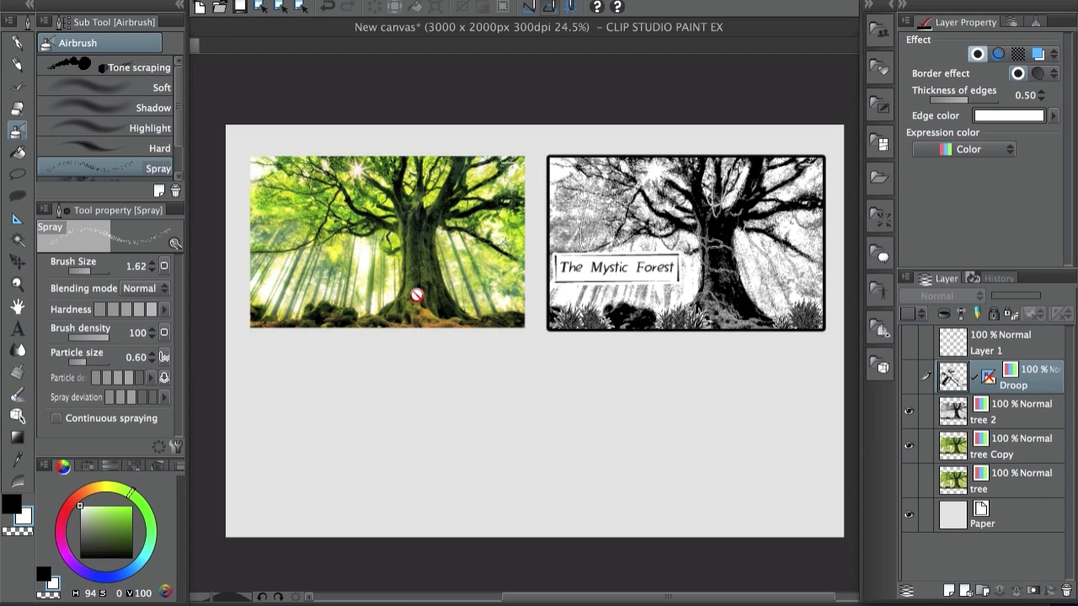
mouse_move(768, 335)
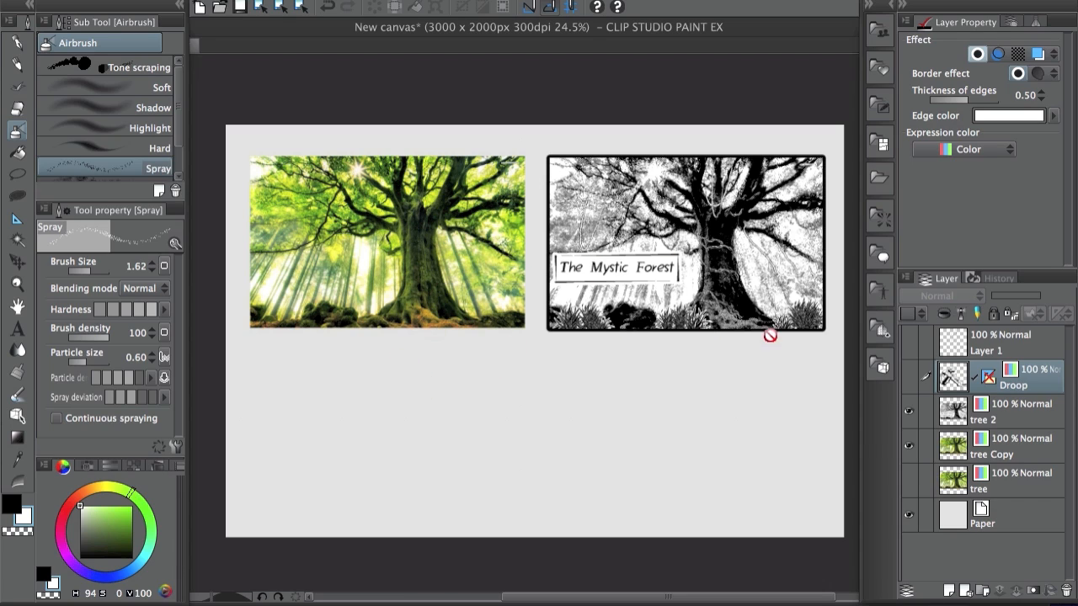
mouse_move(765, 320)
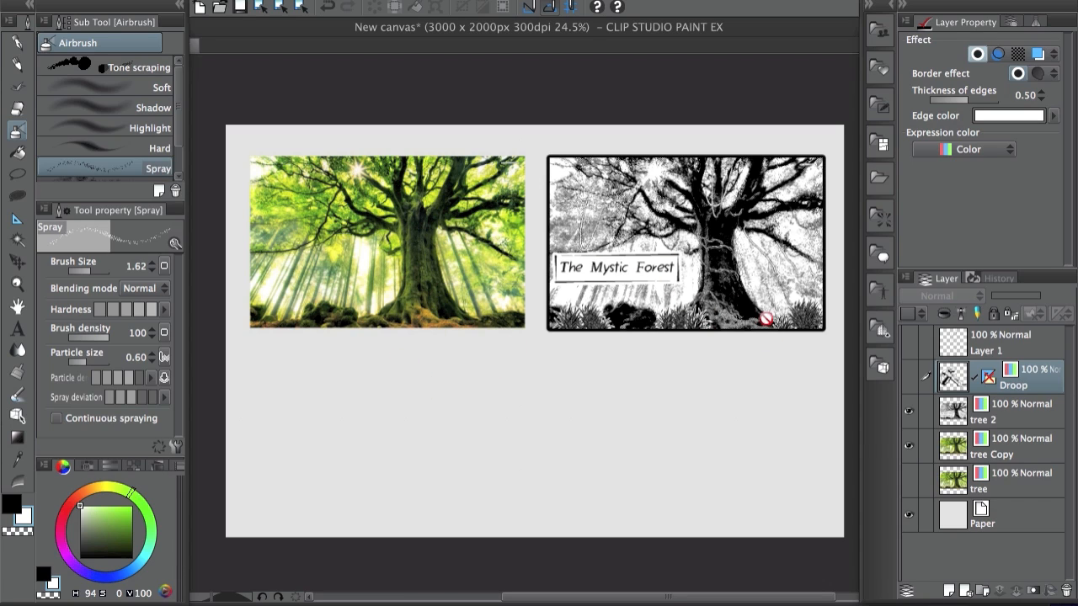
mouse_move(778, 310)
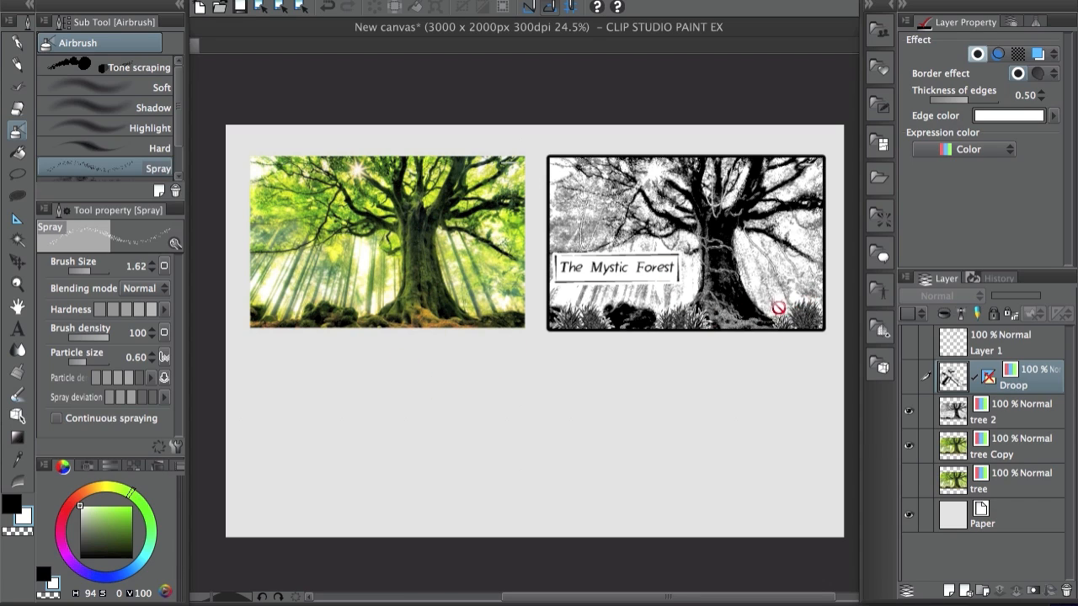
mouse_move(726, 303)
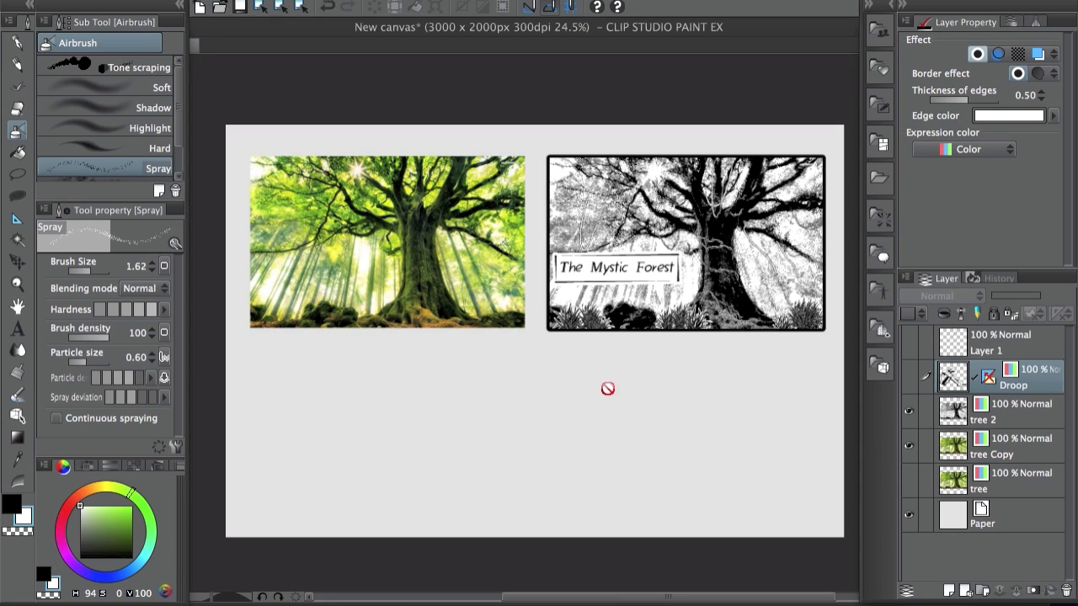
mouse_move(879, 363)
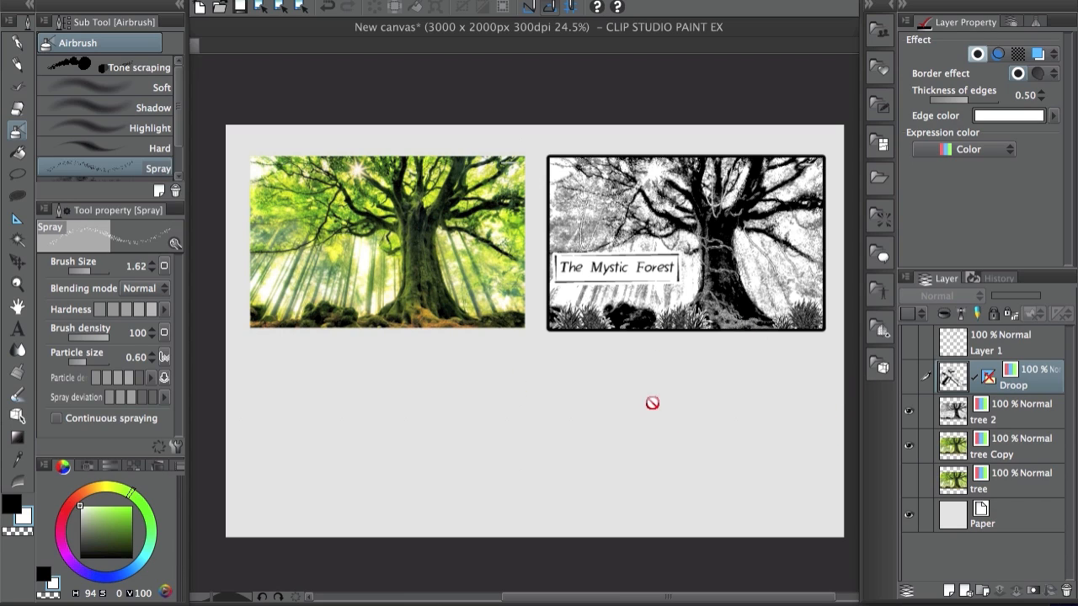
mouse_move(660, 310)
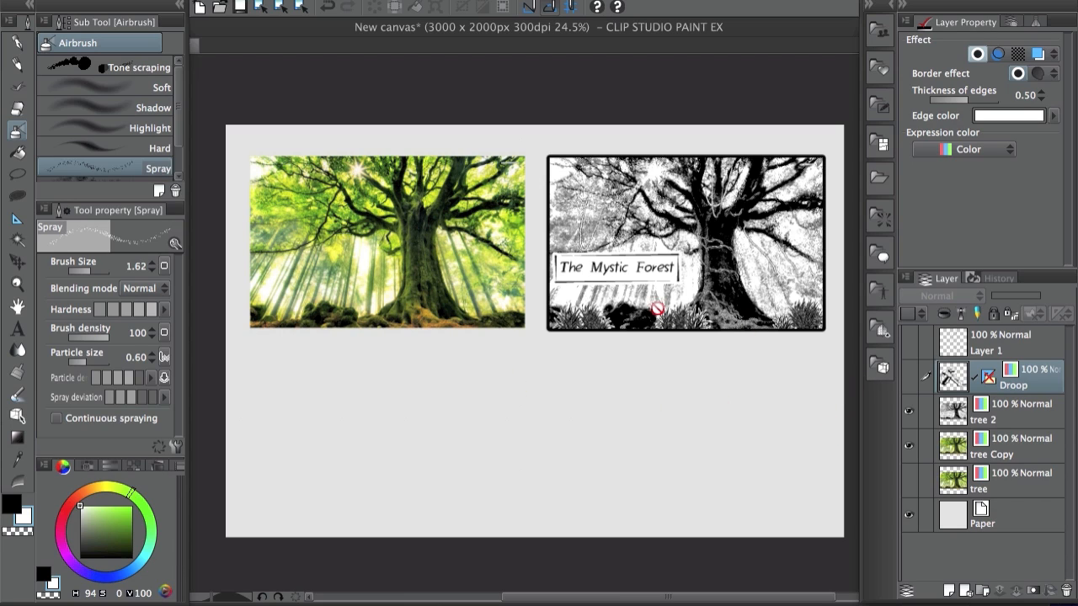
mouse_move(734, 343)
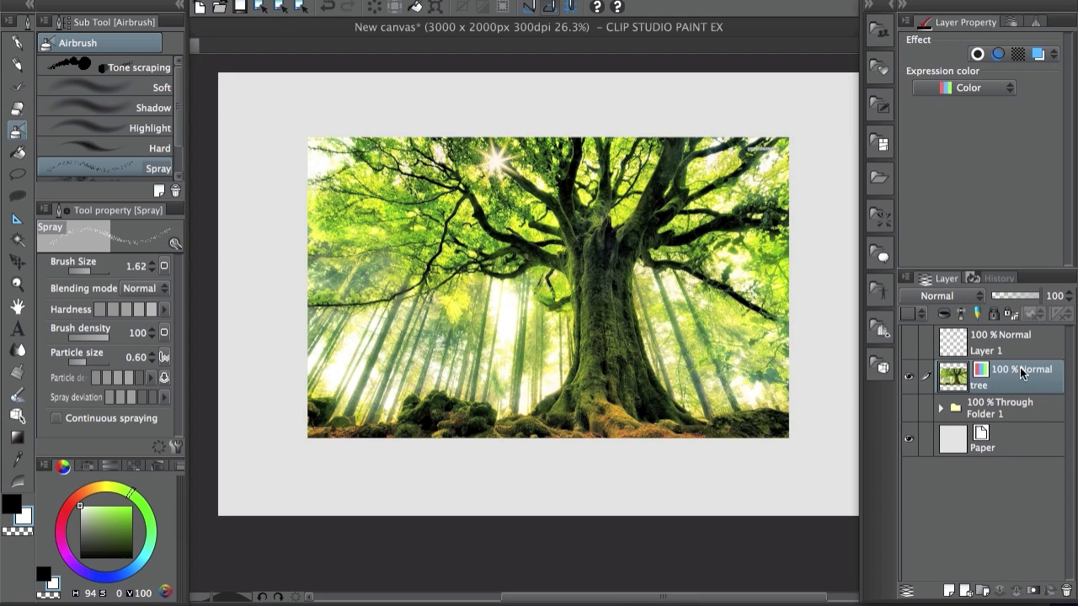
mouse_move(1034, 389)
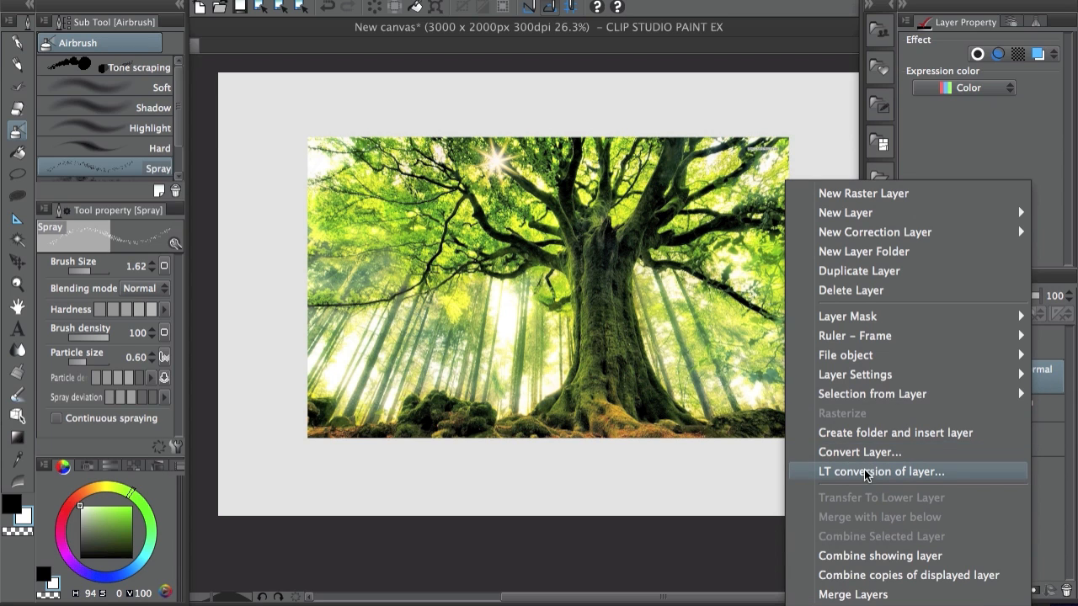
Step: Bring up LT conversion of layer for the tree photo, previewing it as black-and-white line art
click(875, 472)
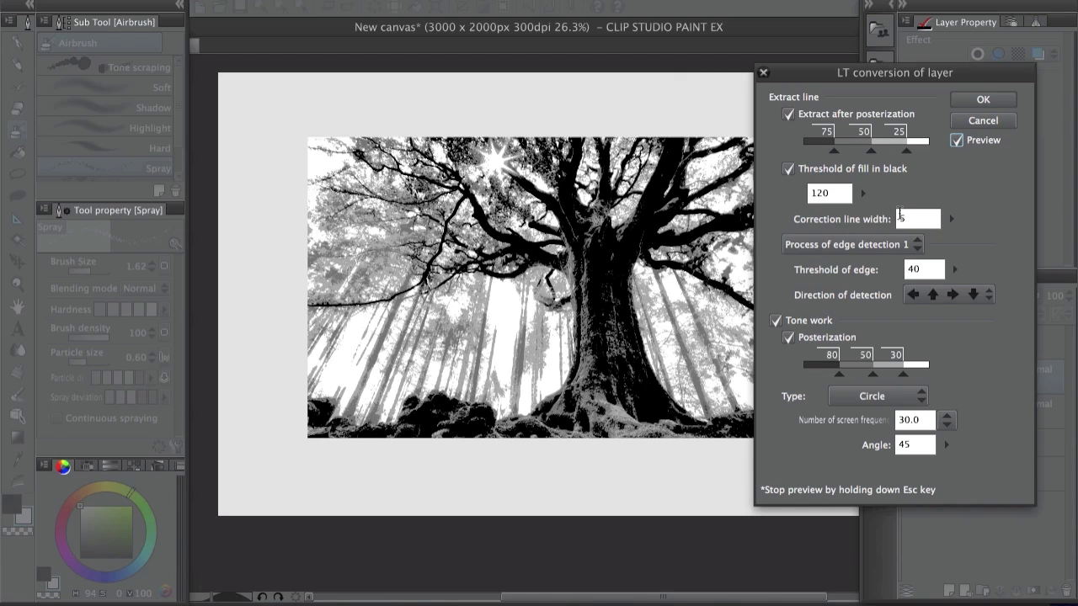
Step: Set the correction line width to 5 in the conversion settings
click(913, 295)
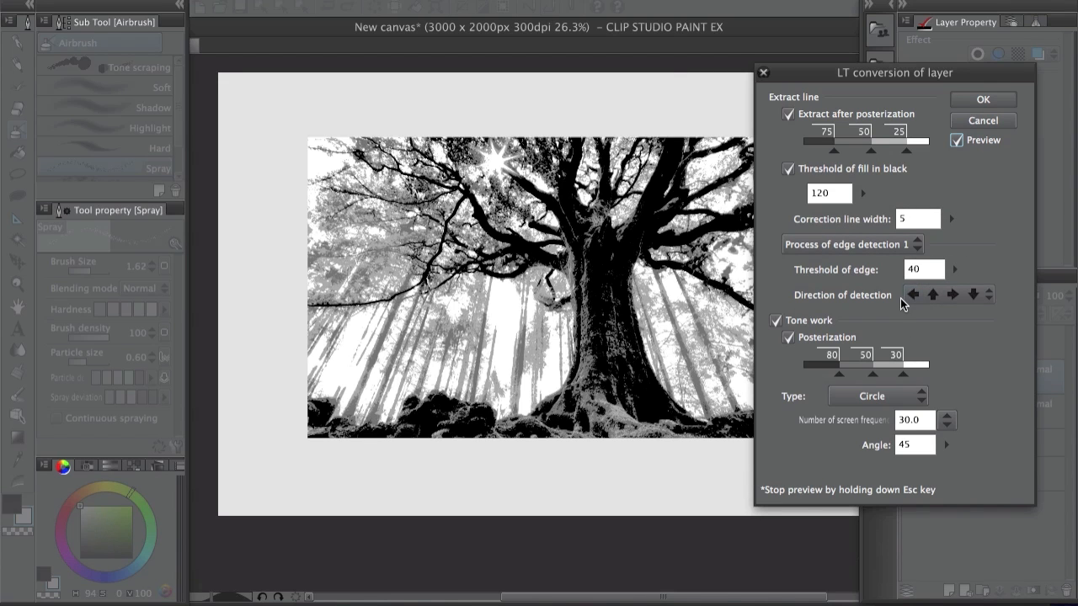
mouse_move(934, 318)
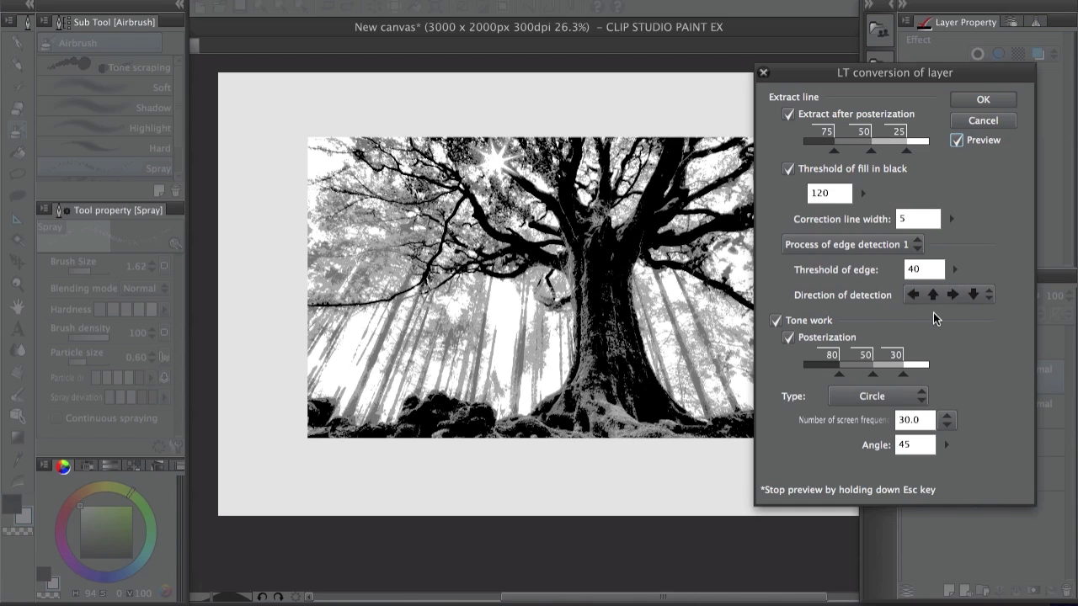
mouse_move(903, 328)
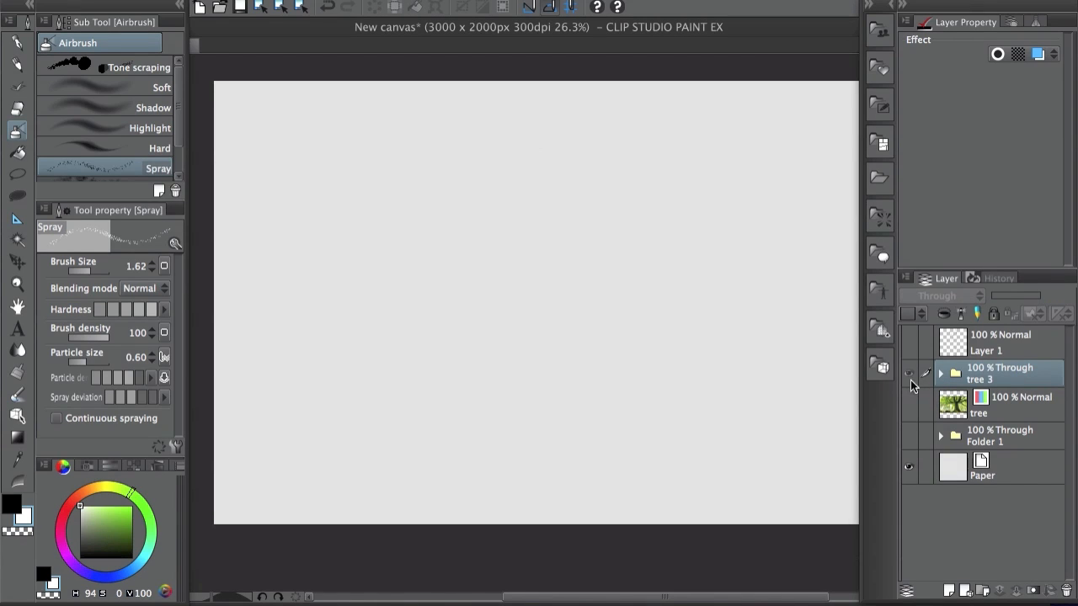
Step: Make the converted tree 3 folder visible with its Outline 1, Tone and Ground layers
click(940, 374)
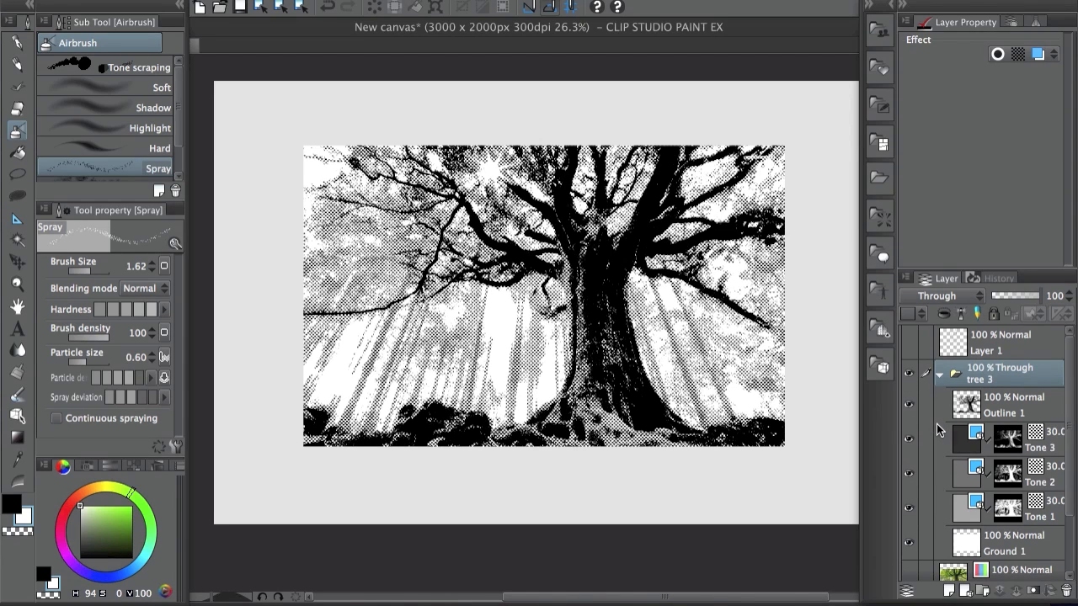
mouse_move(930, 479)
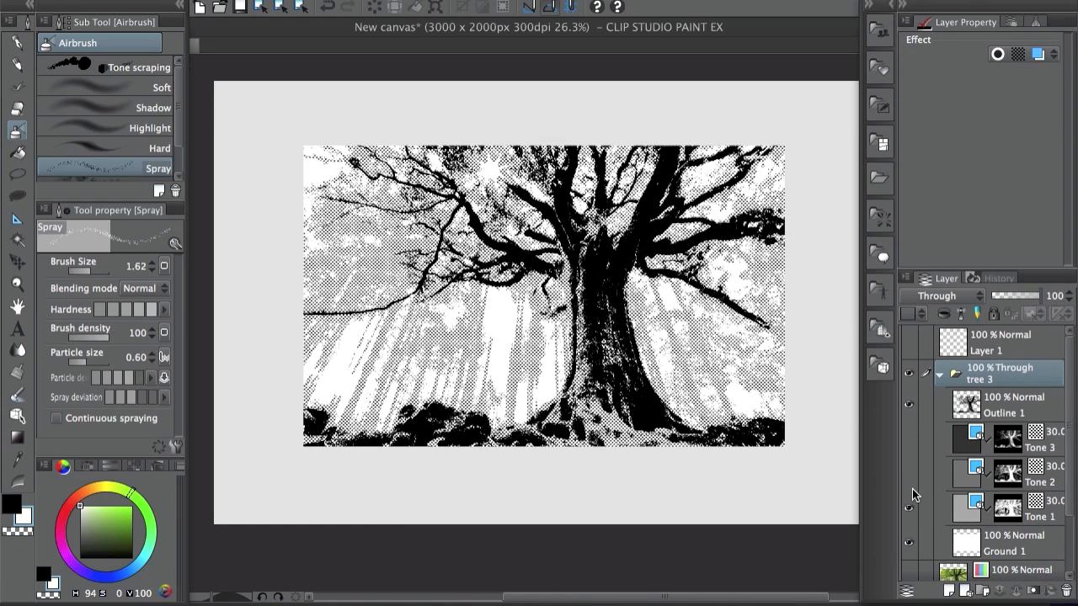
mouse_move(913, 515)
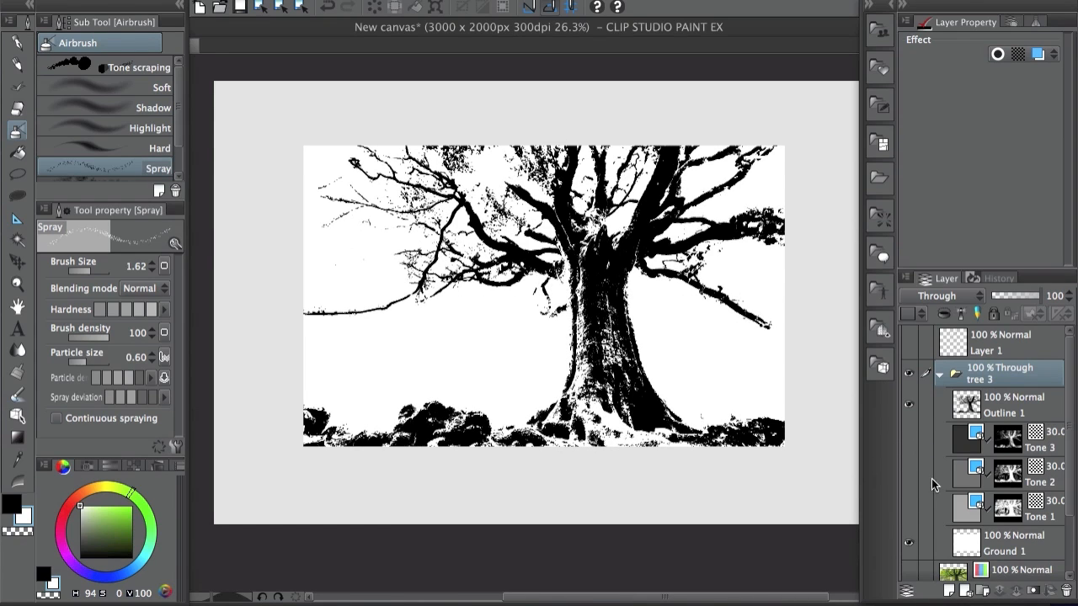
Step: Turn on the remaining tone layers so the halftone tree shows with light rays behind it
click(910, 474)
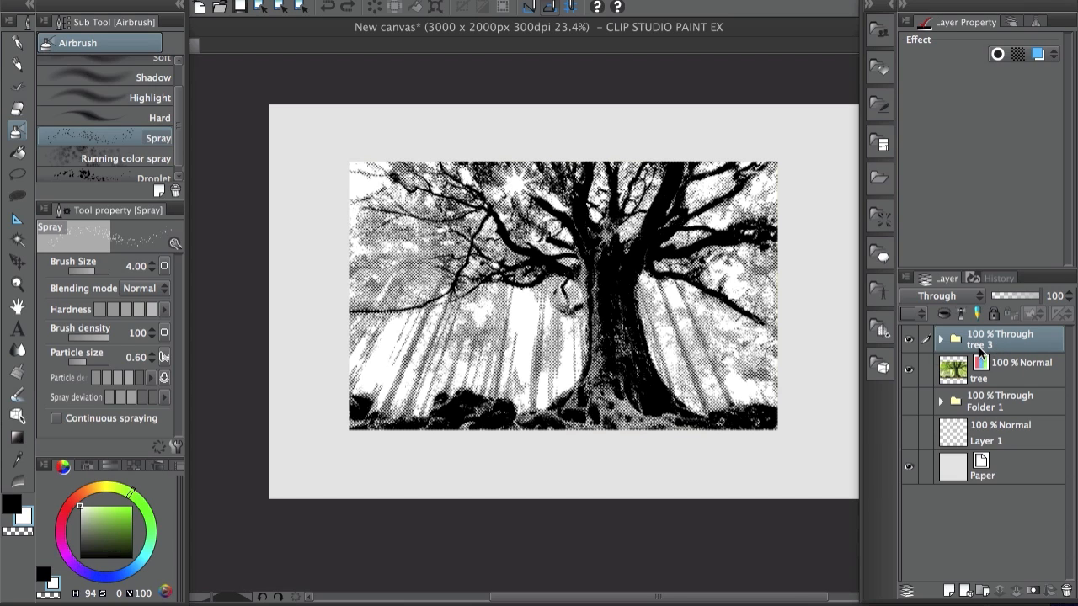
mouse_move(958, 347)
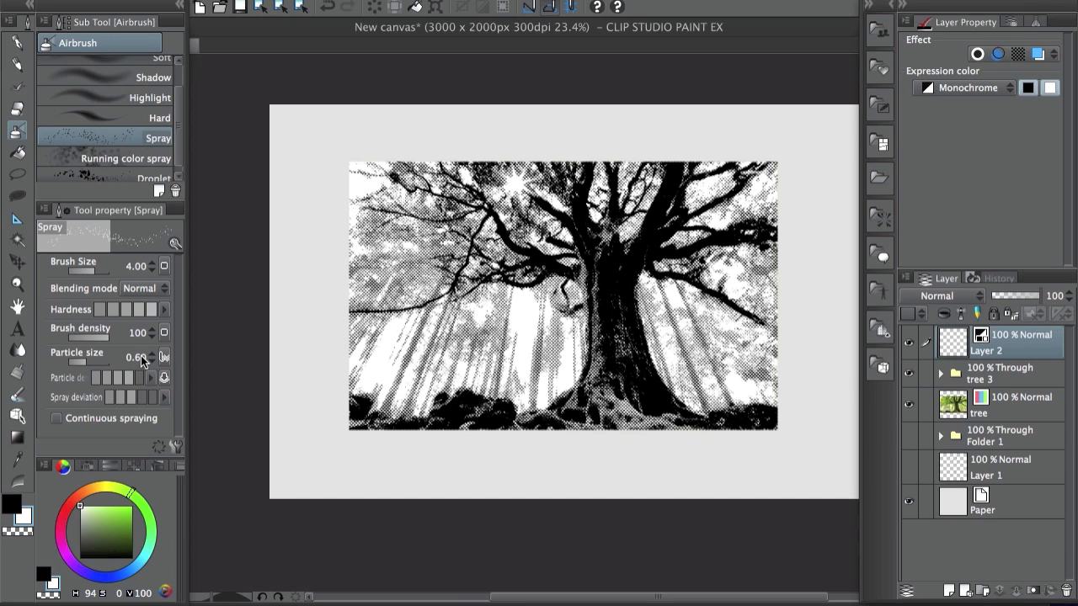
mouse_move(7, 508)
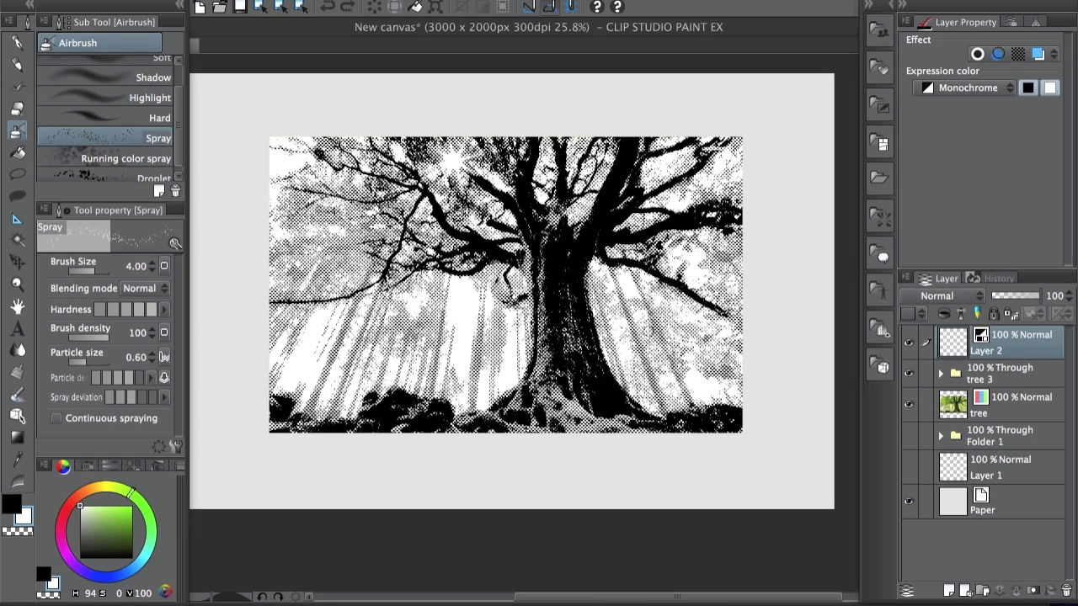
mouse_move(741, 384)
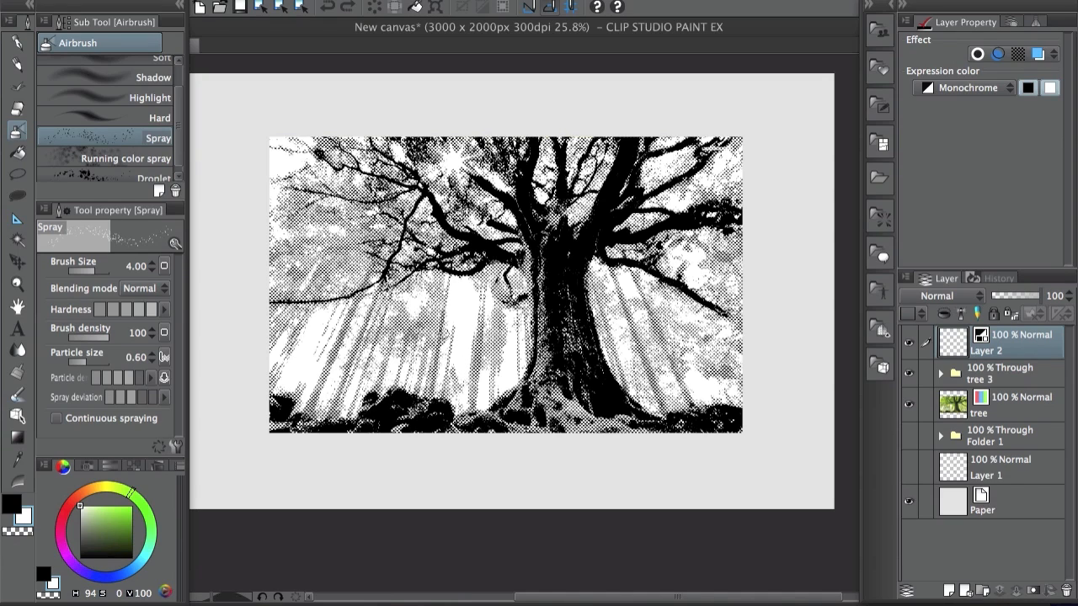
mouse_move(733, 437)
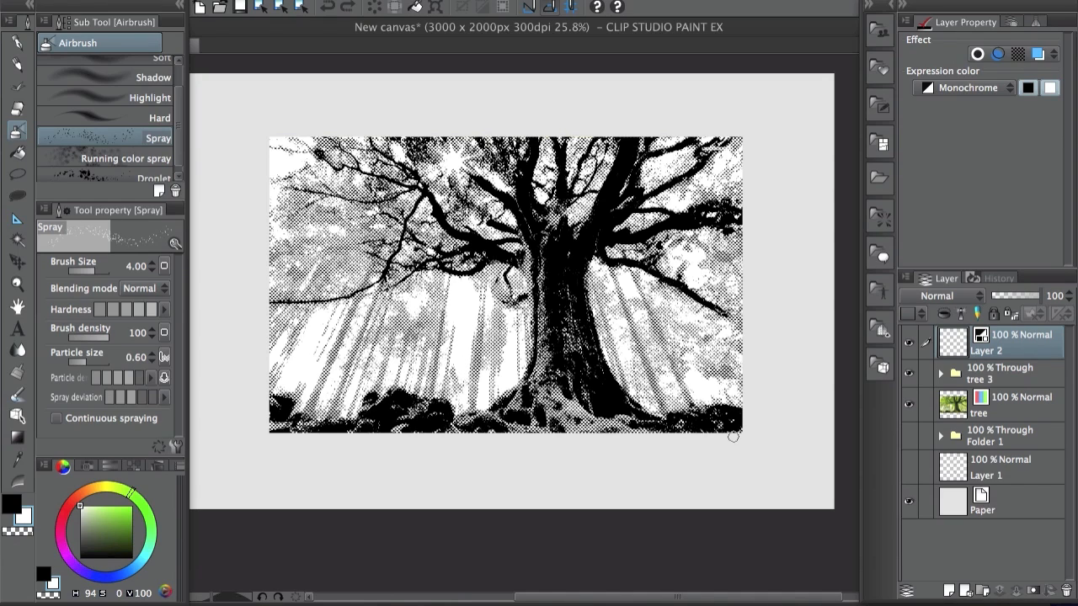
mouse_move(637, 334)
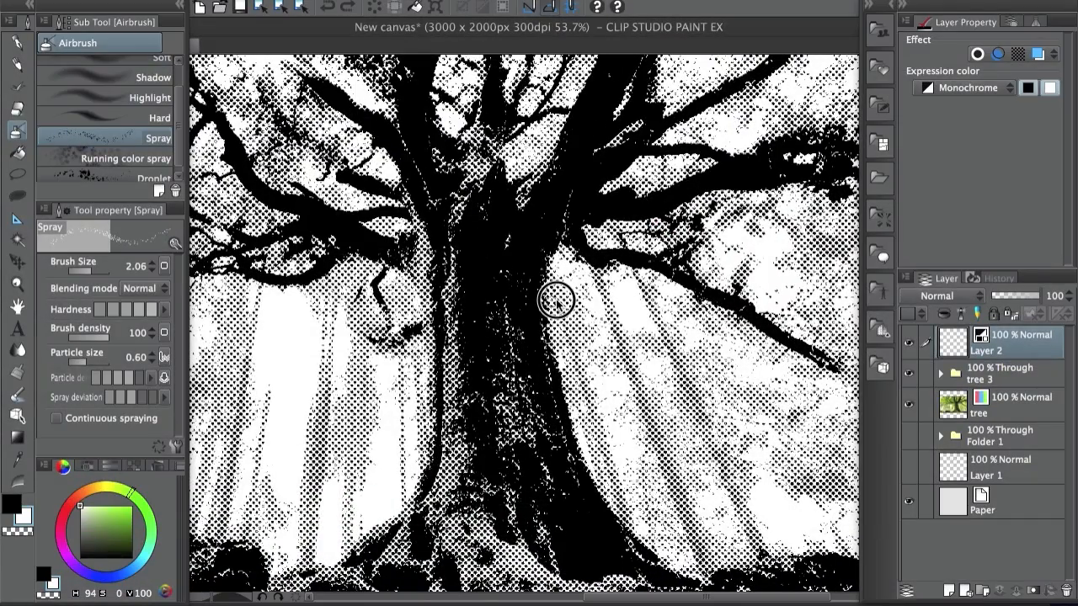
Step: Spray white over the background rays on both sides of the trunk on Layer 2
drag(556, 299, 592, 455)
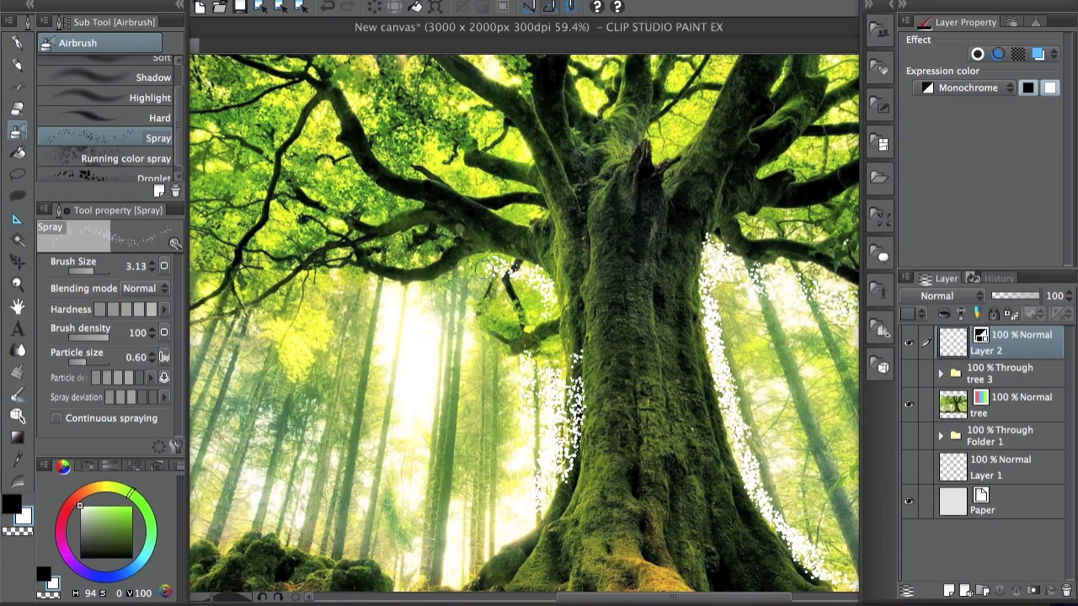
drag(362, 277, 552, 277)
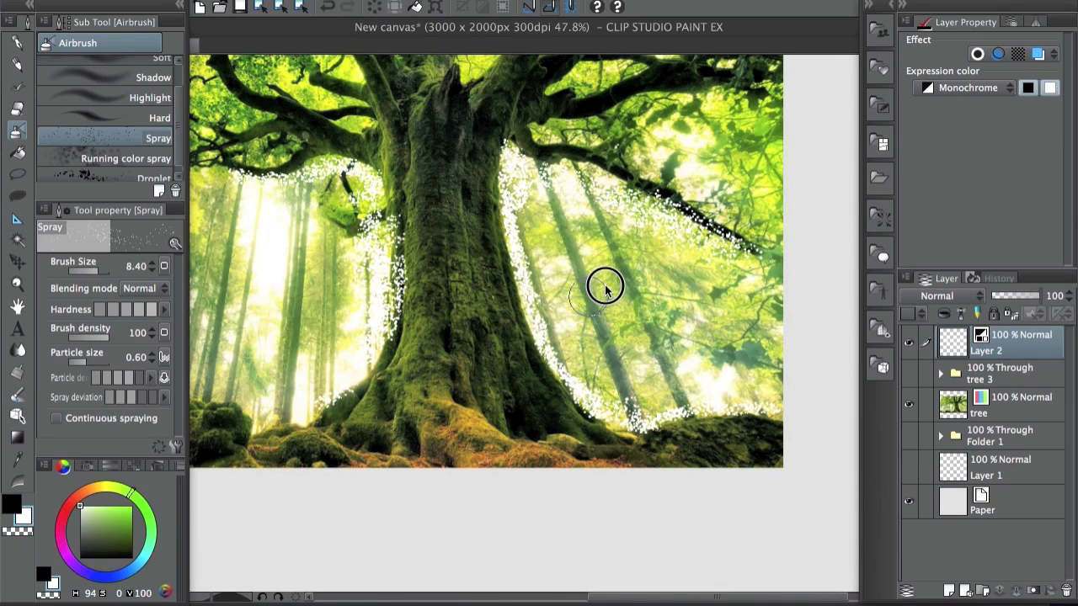
drag(605, 284, 564, 345)
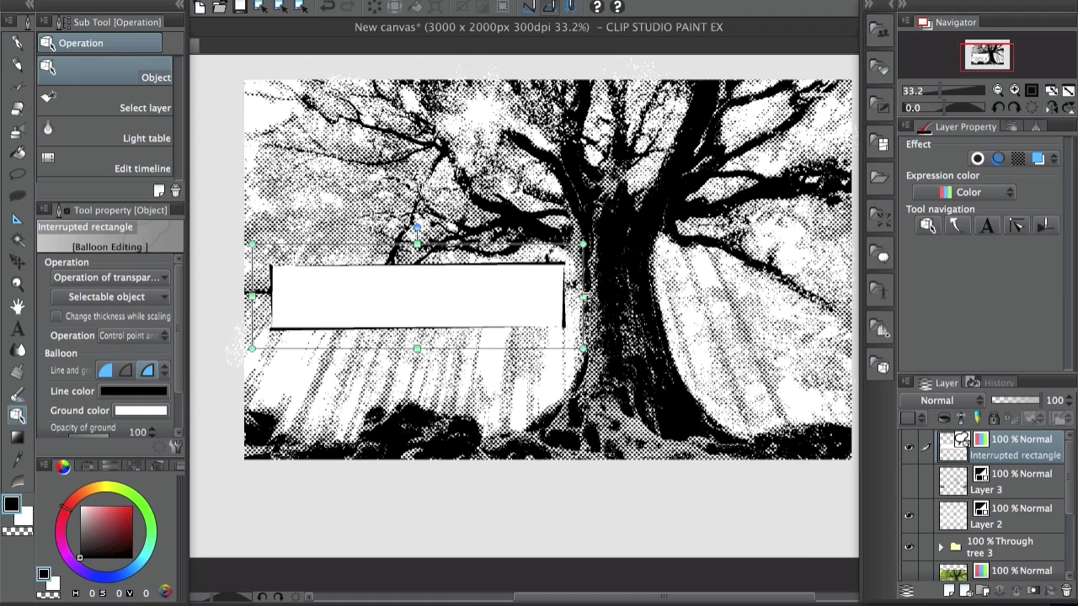
Step: Give the balloon a Border effect with edge thickness 0.62 in Layer Property
click(1017, 158)
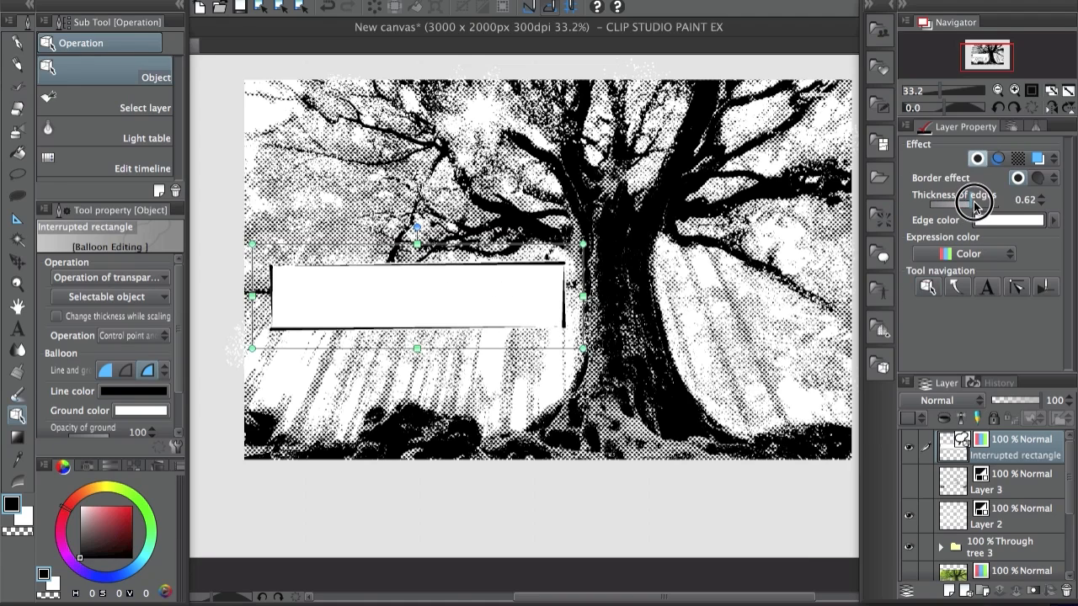
drag(976, 206, 940, 205)
text(The mystic Forest)
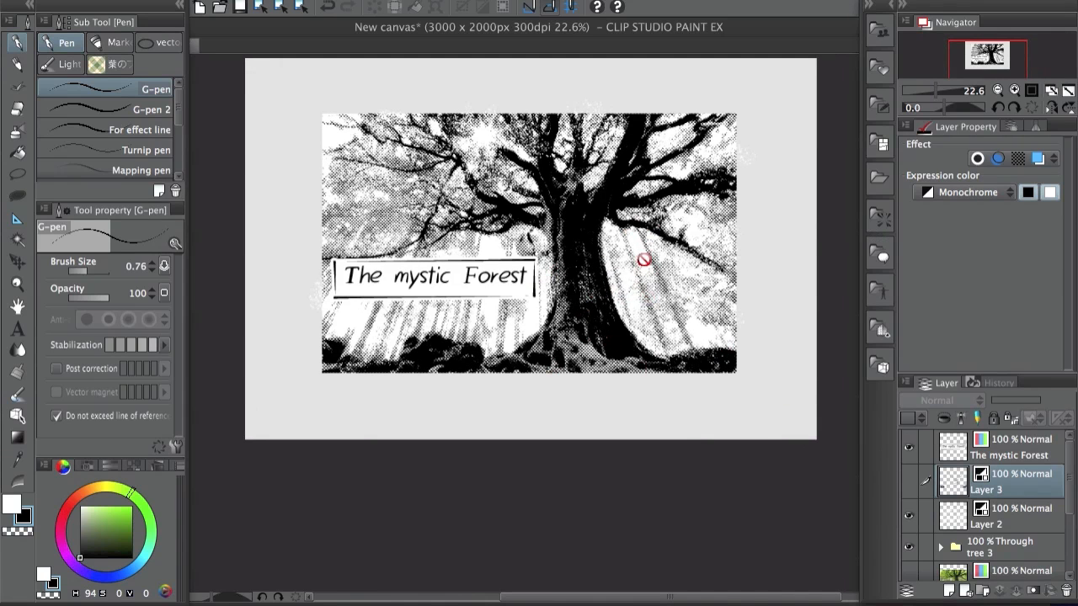
mouse_move(721, 266)
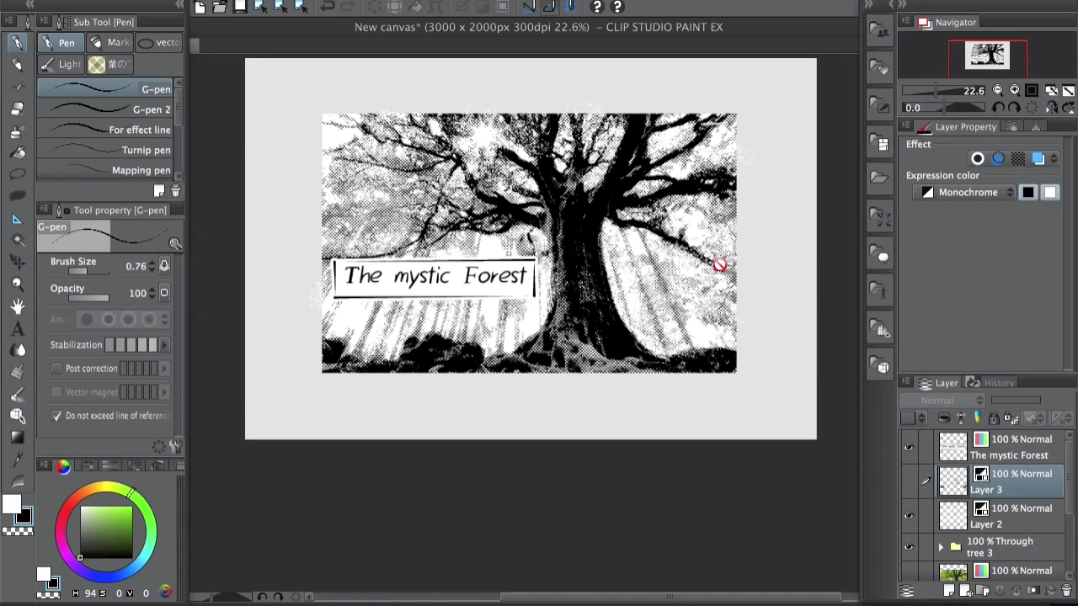
mouse_move(798, 360)
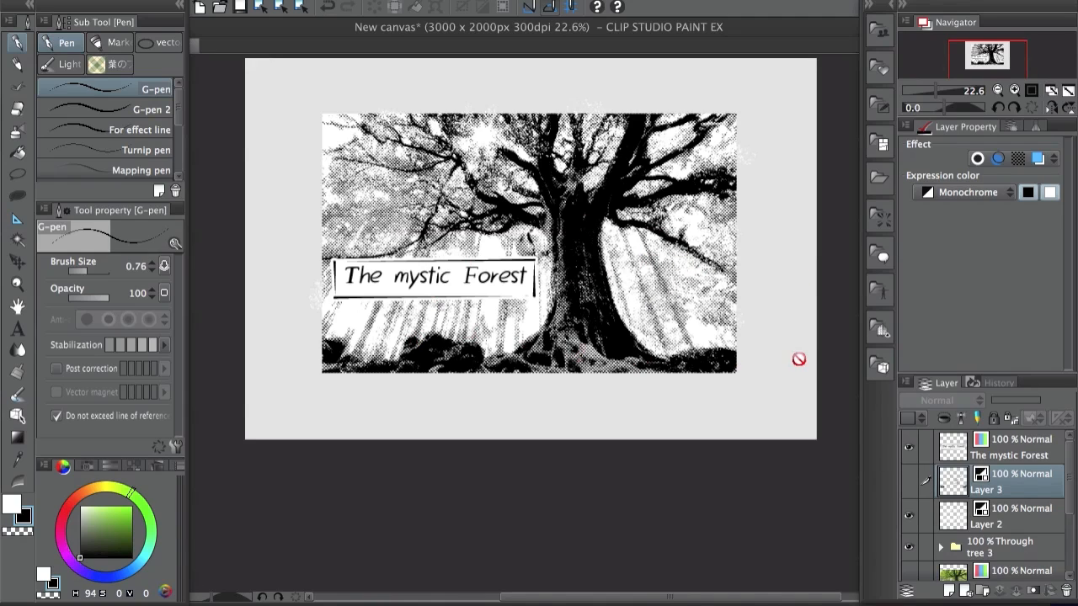
mouse_move(573, 364)
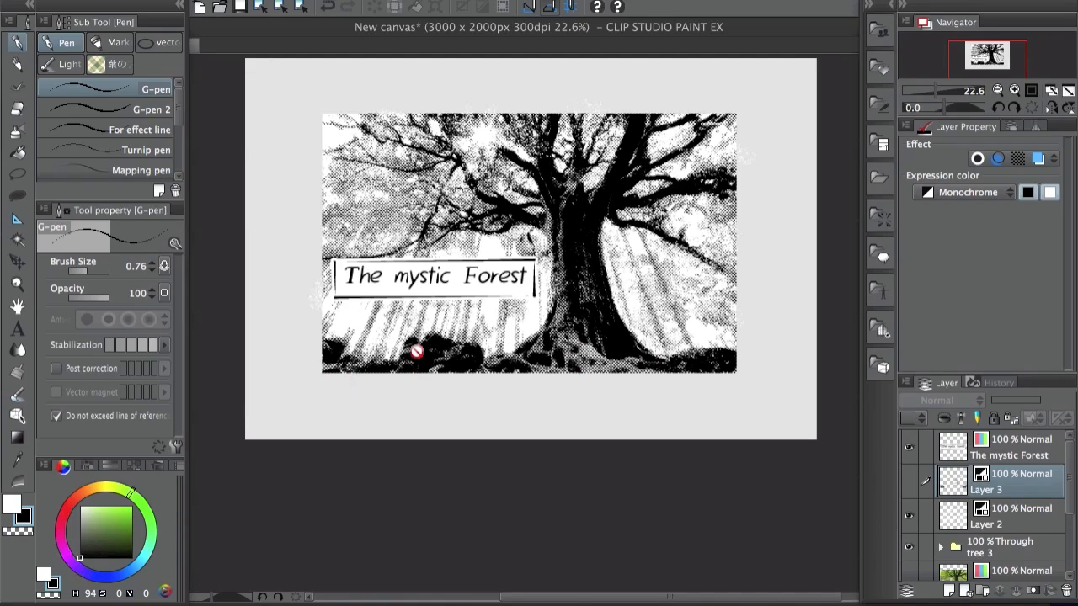
mouse_move(586, 321)
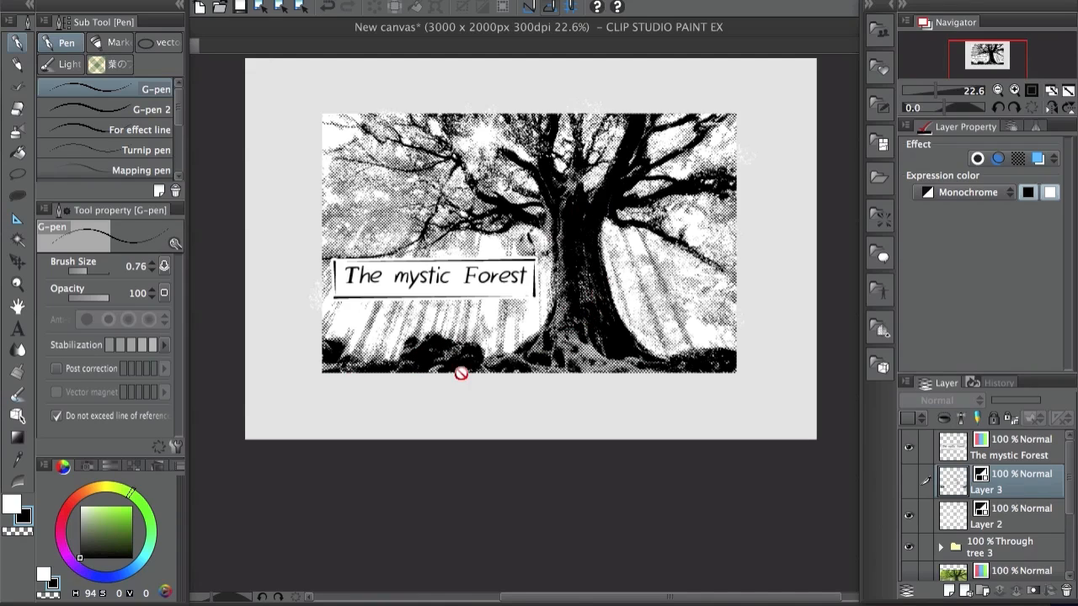
mouse_move(412, 216)
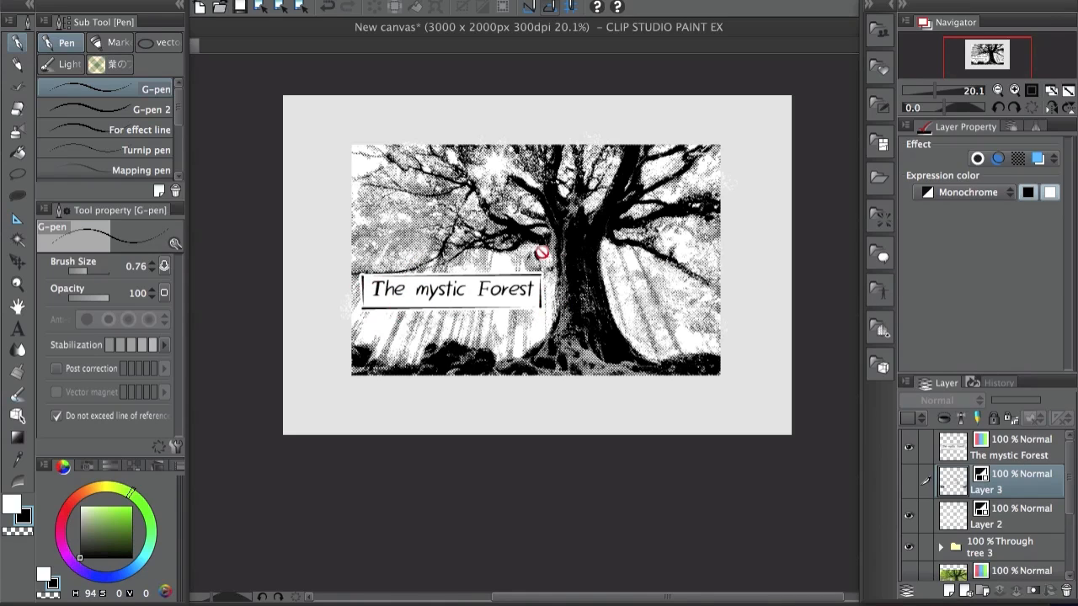
mouse_move(500, 319)
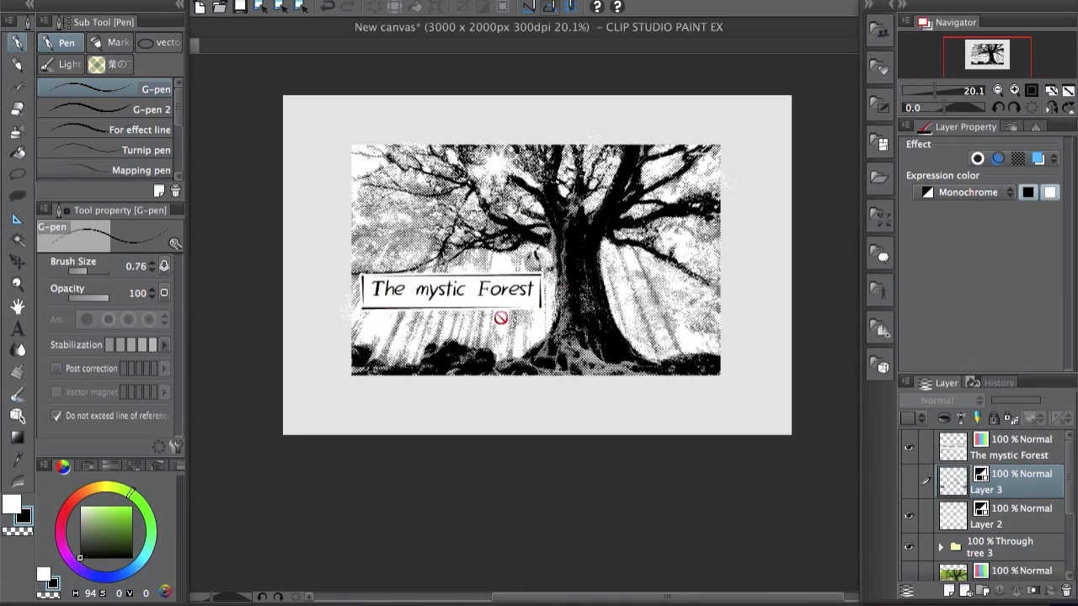
mouse_move(402, 266)
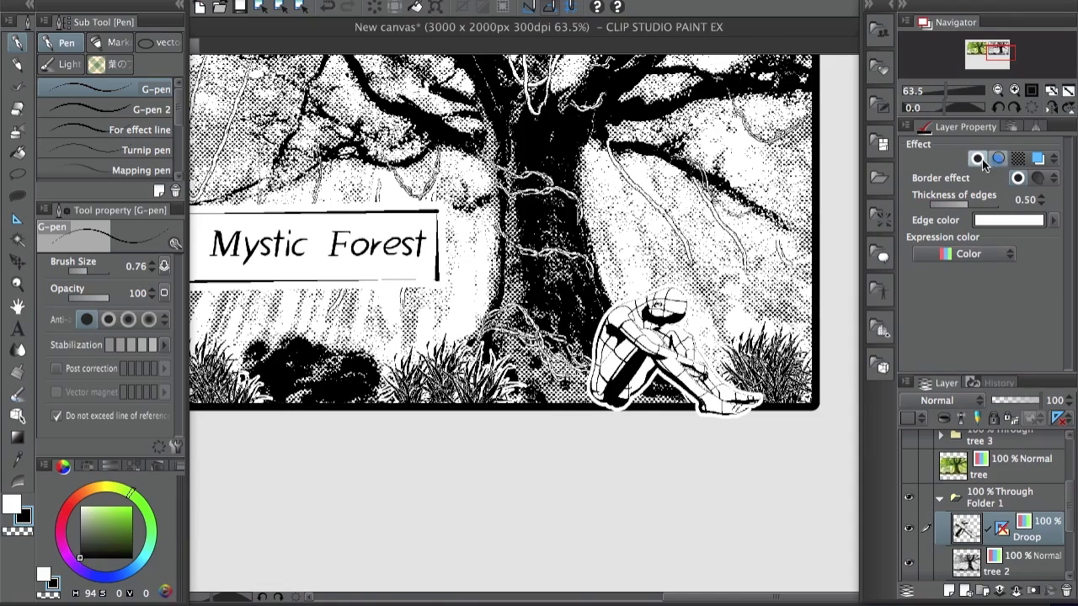
Step: Adjust Layer Property settings while finishing the panel with figure, border and title
click(977, 159)
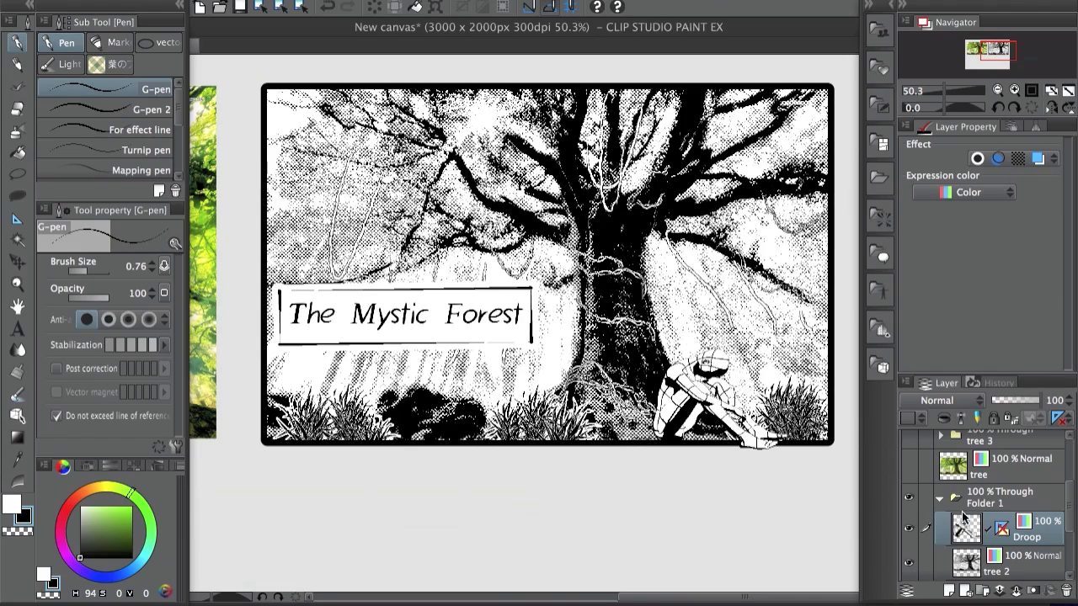
click(977, 159)
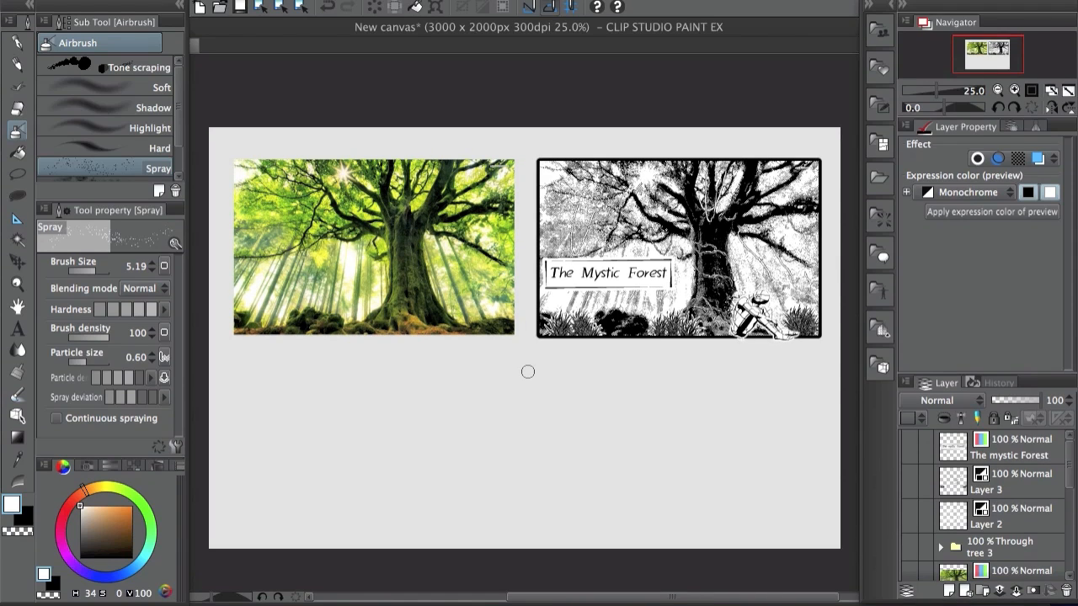
mouse_move(526, 389)
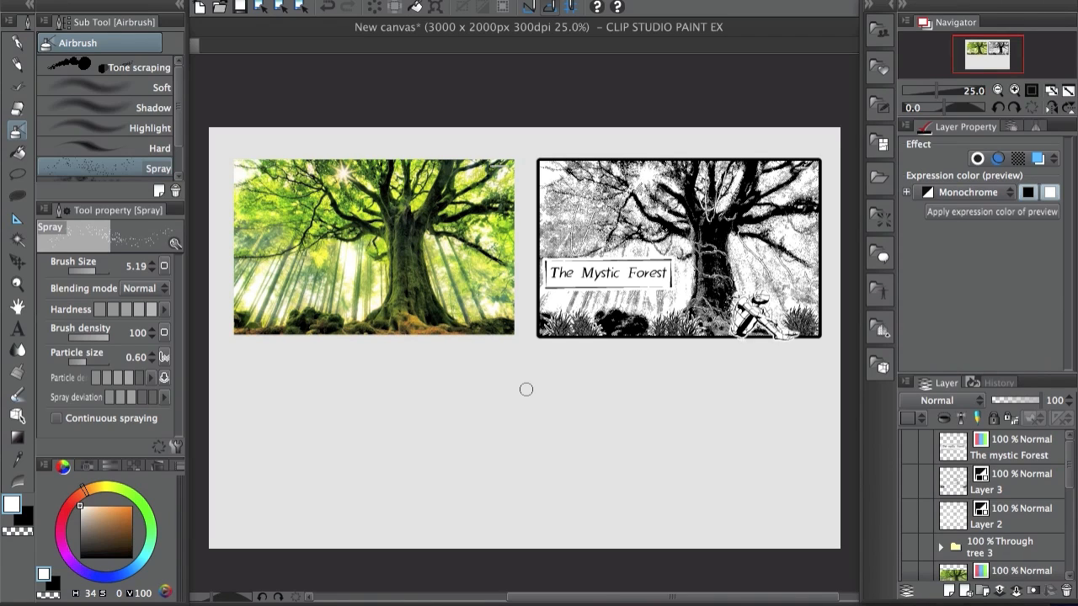
mouse_move(569, 441)
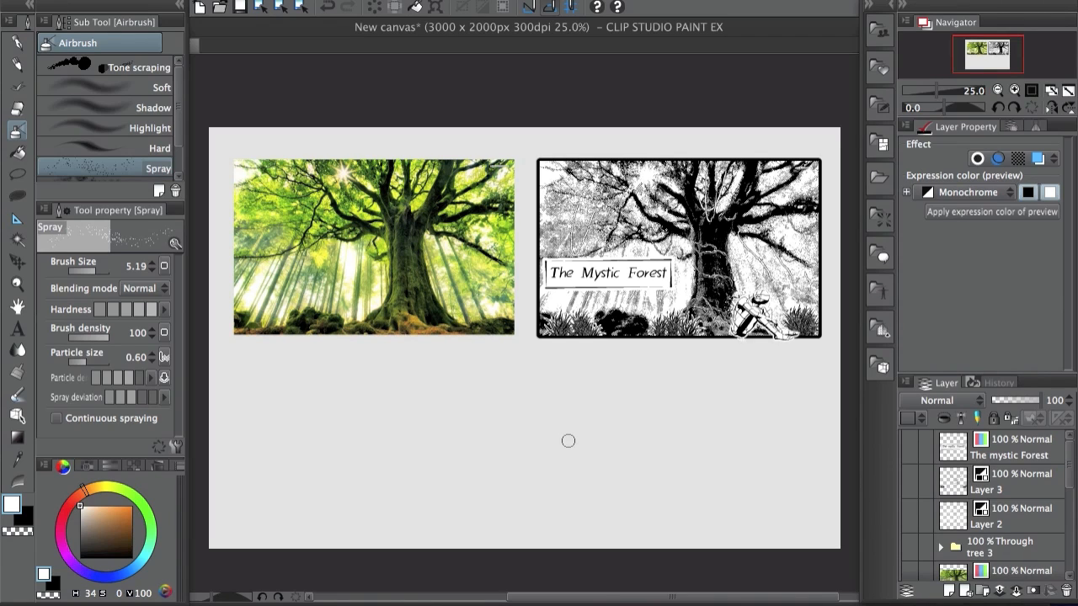